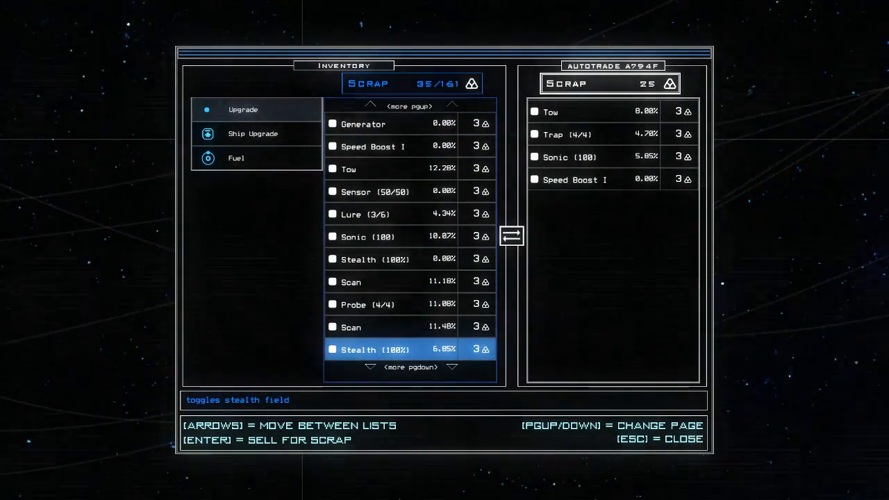
Step: Sell a spare upgrade at the autotrade station, raising scrap to 41
{"action": "left_click", "coordinate": [252, 133]}
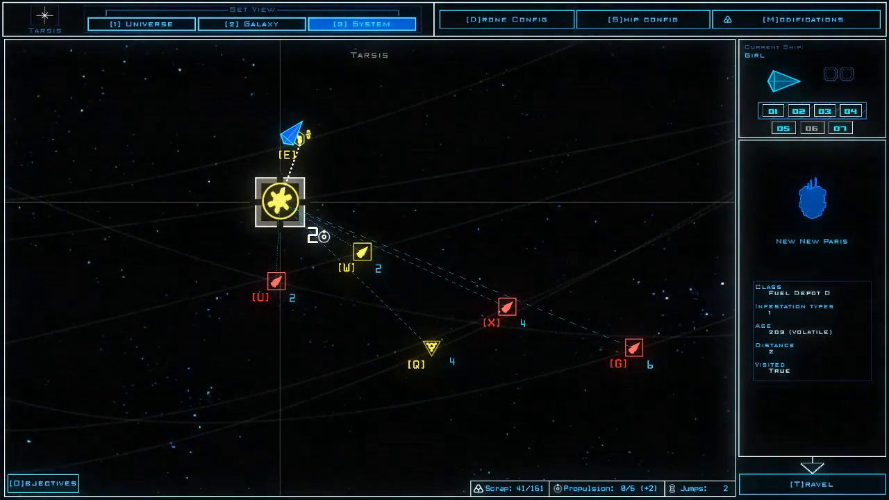
Step: From the galaxy view, jump the ship to the Dues Cares system
{"action": "left_click", "coordinate": [252, 23]}
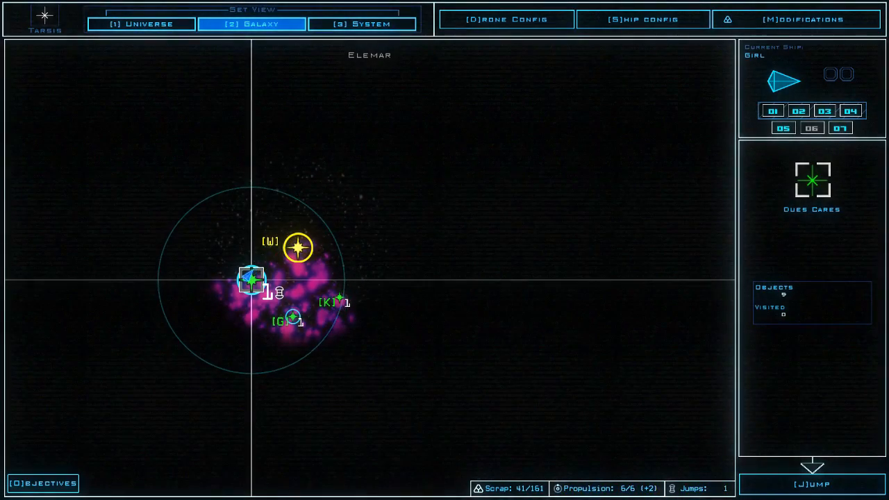
{"action": "left_click", "coordinate": [360, 24]}
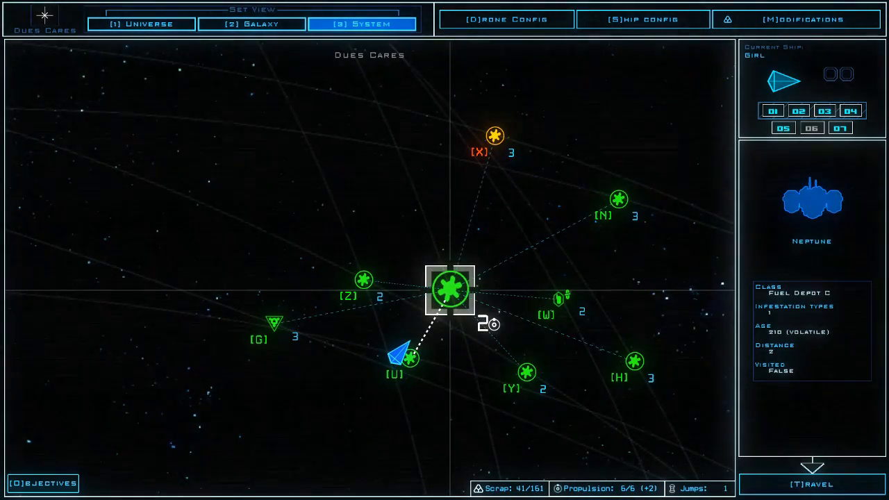
Step: Inspect the Whangarei and Neptune fuel depots and the autotrade trading post
{"action": "left_click", "coordinate": [448, 295]}
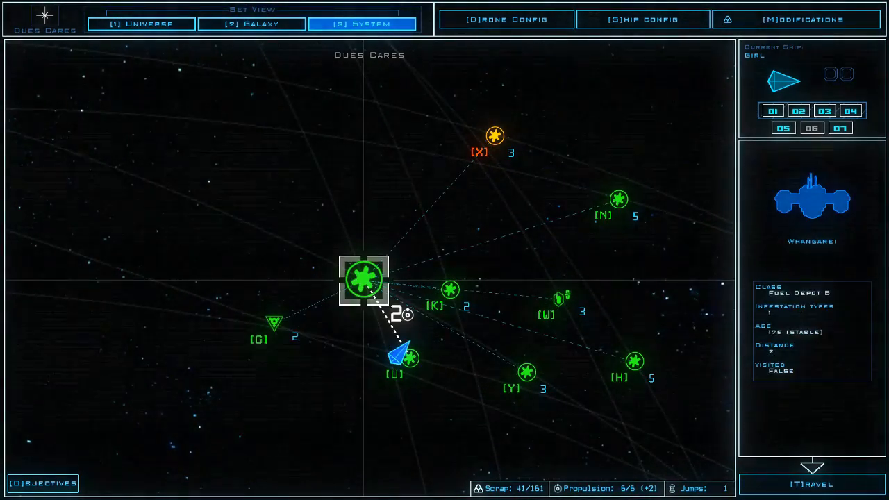
{"action": "left_click", "coordinate": [809, 483]}
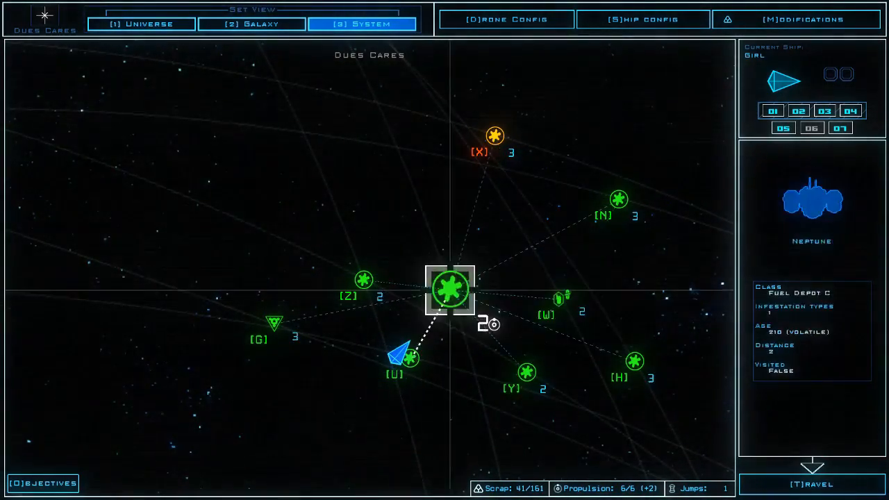
{"action": "left_click", "coordinate": [617, 200]}
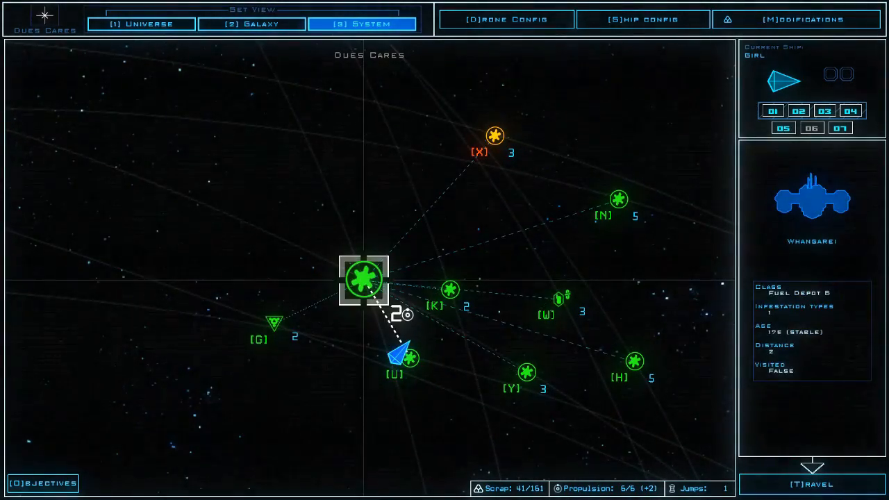
{"action": "left_click", "coordinate": [559, 311]}
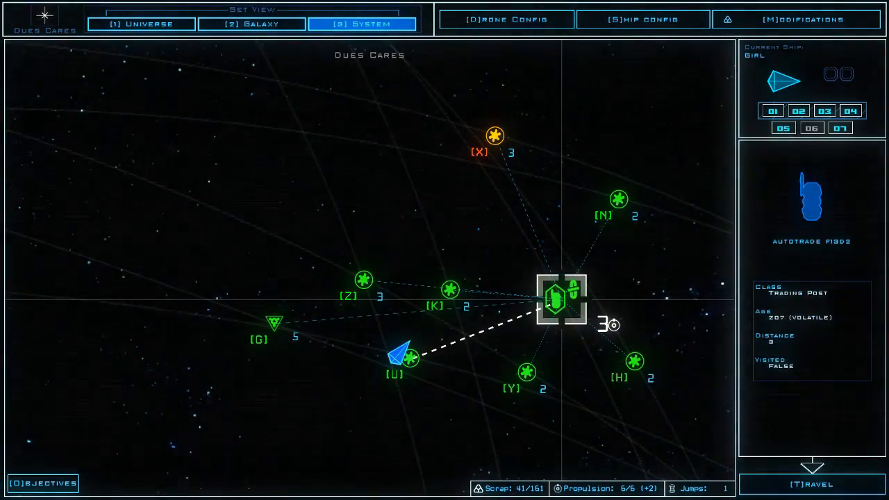
Step: Select the Advertoria fuel depot, travel there, and start boarding
{"action": "left_click", "coordinate": [495, 134]}
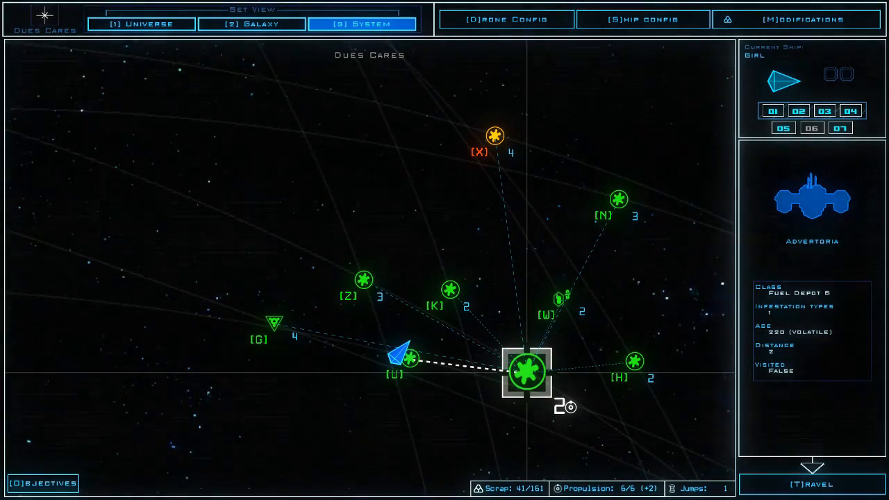
{"action": "left_click", "coordinate": [808, 485]}
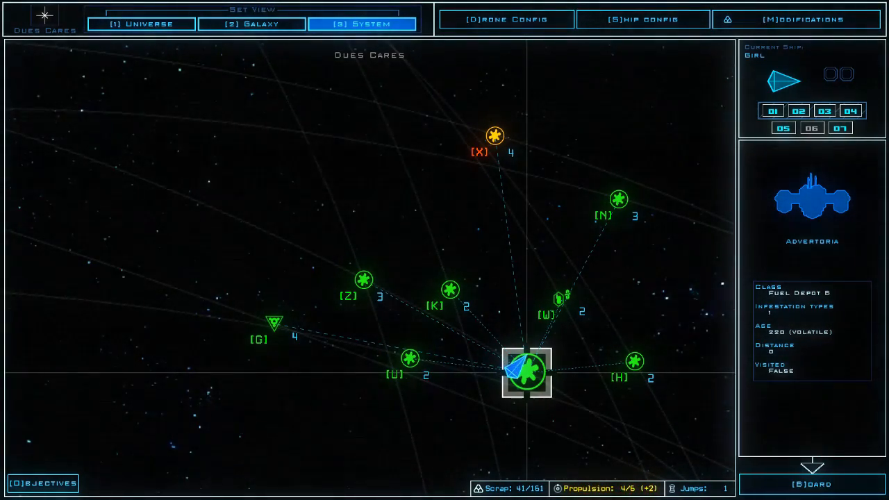
{"action": "left_click", "coordinate": [805, 485]}
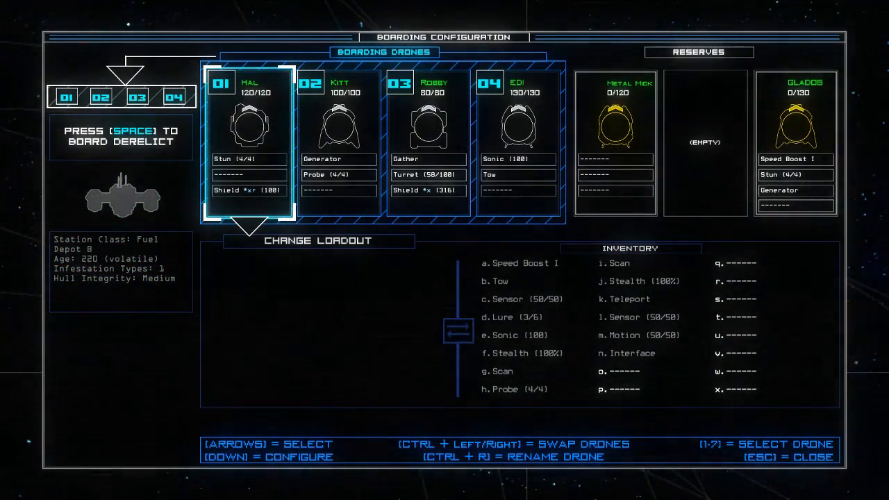
Step: Swap Hal's Stun for Interface, add Motion to Kitt, and board Advertoria
{"action": "key", "text": "Down"}
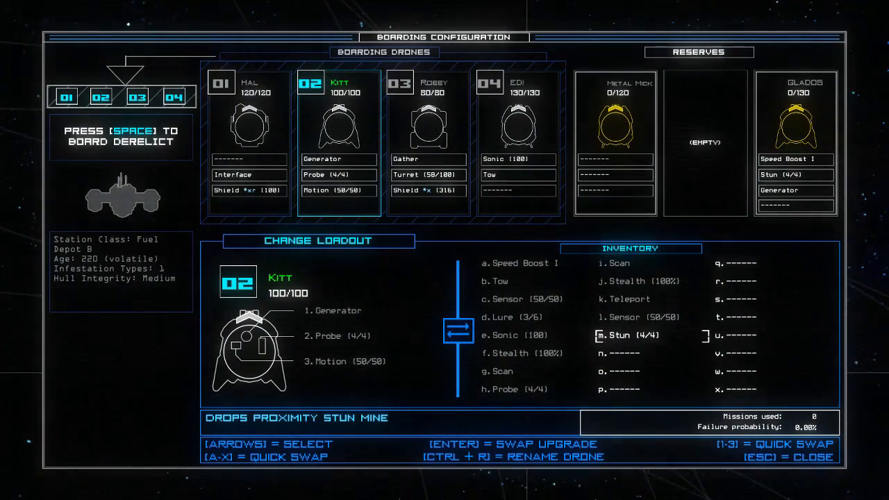
{"action": "key", "text": "space"}
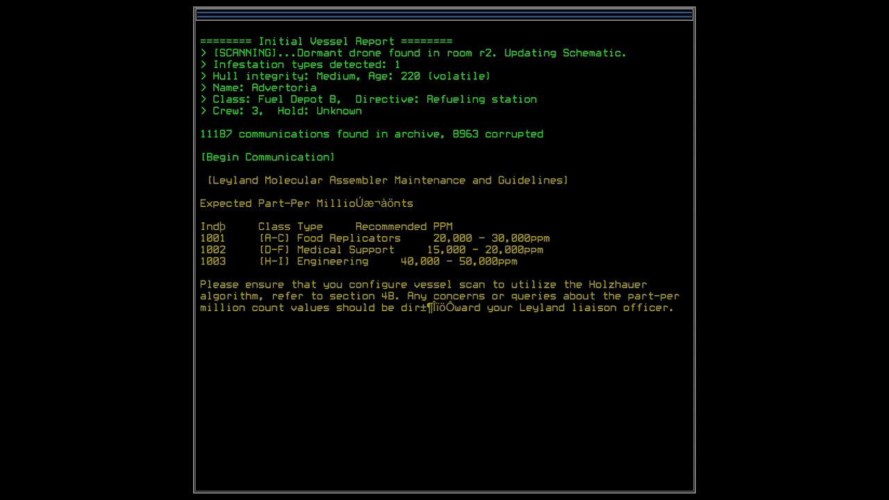
Step: Read through Advertoria's initial vessel report and dismiss it to begin
{"action": "key", "text": "enter"}
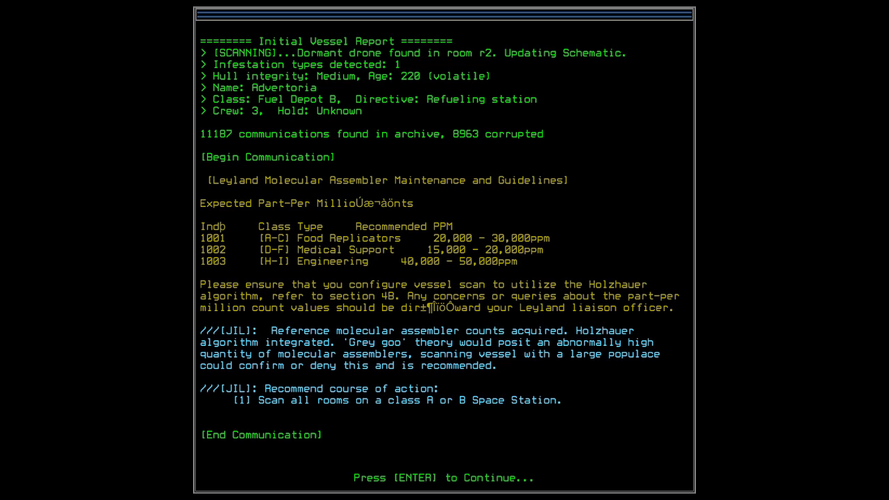
{"action": "key", "text": "enter"}
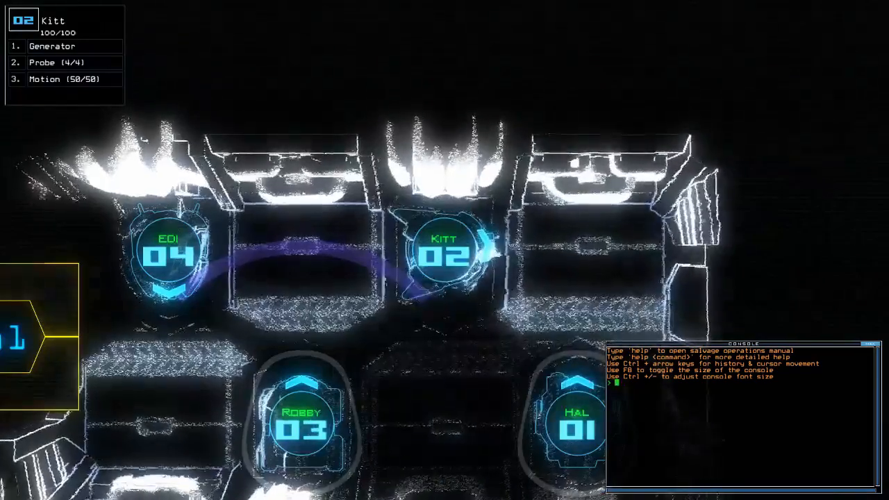
Step: Enter console commands to open door a1, then run generator and motion
{"action": "type", "text": "al"}
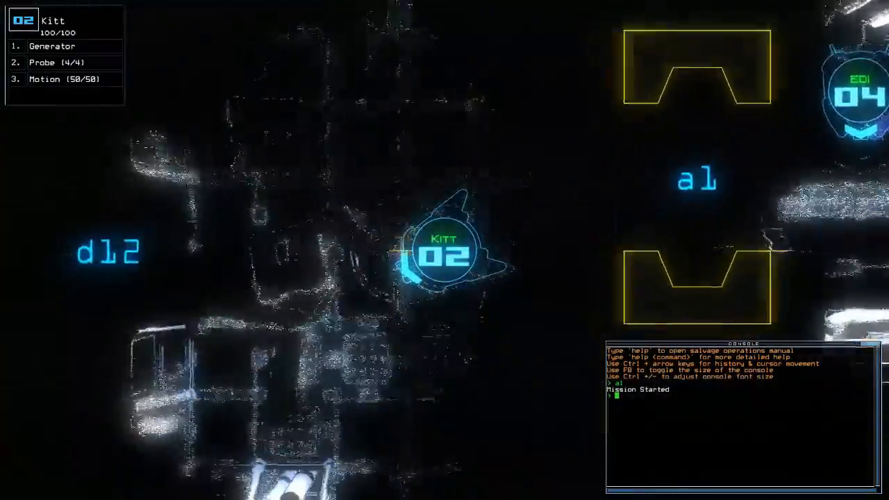
{"action": "type", "text": "generator"}
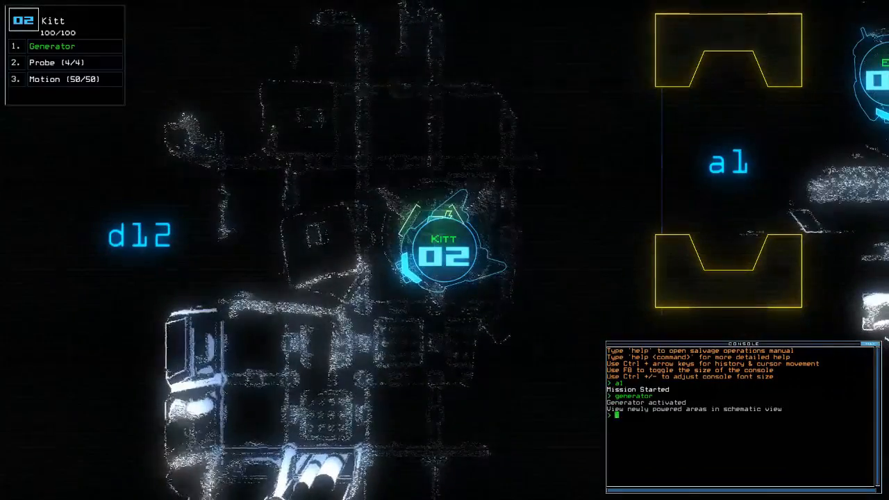
{"action": "type", "text": "motion"}
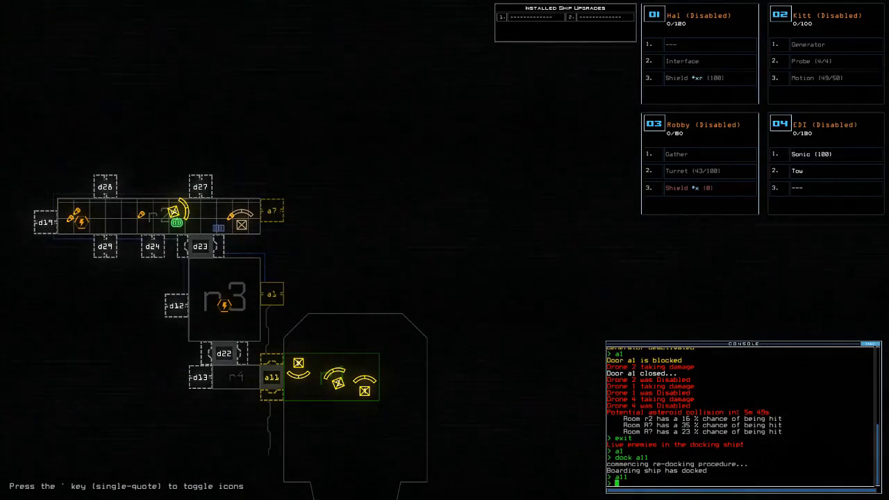
Step: Open the pause menu over the Advertoria map with all four drones disabled
{"action": "key", "text": "Escape"}
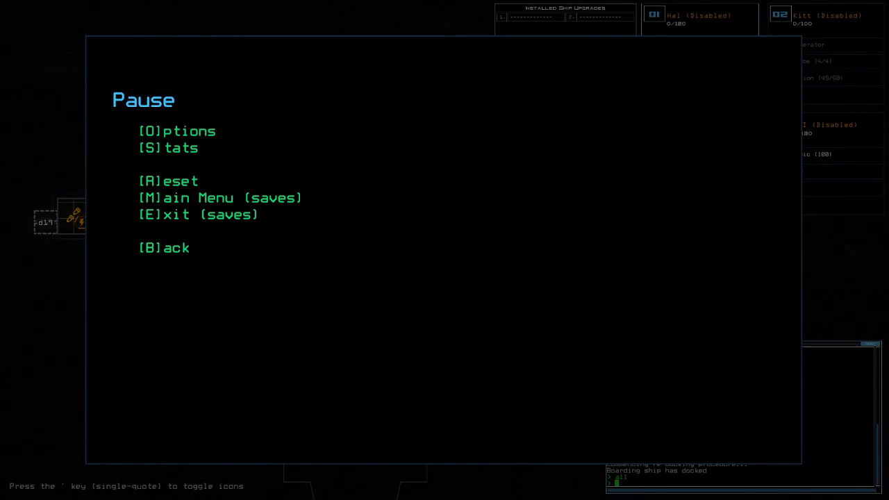